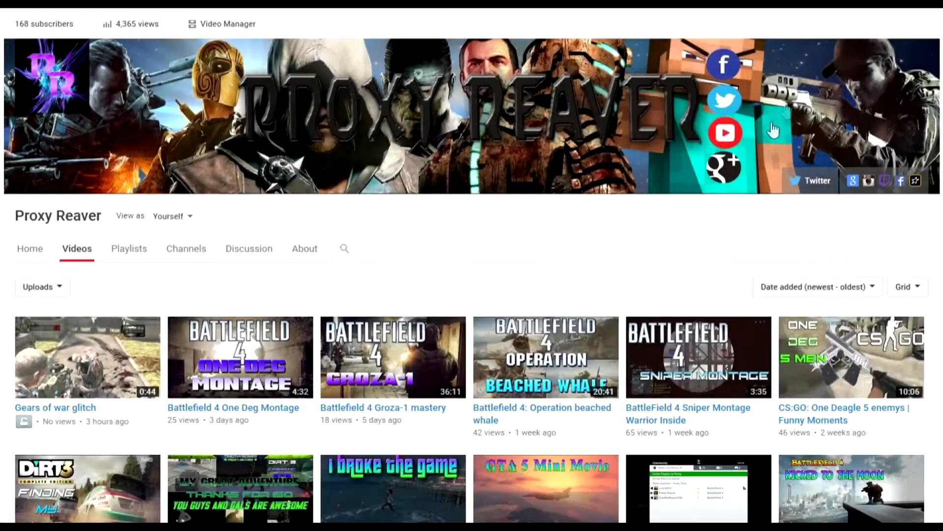
Step: Find Fingerbones in the Steam library and launch it windowed at 1600x900
{"action": "scroll", "scroll_direction": "down", "scroll_amount": 3}
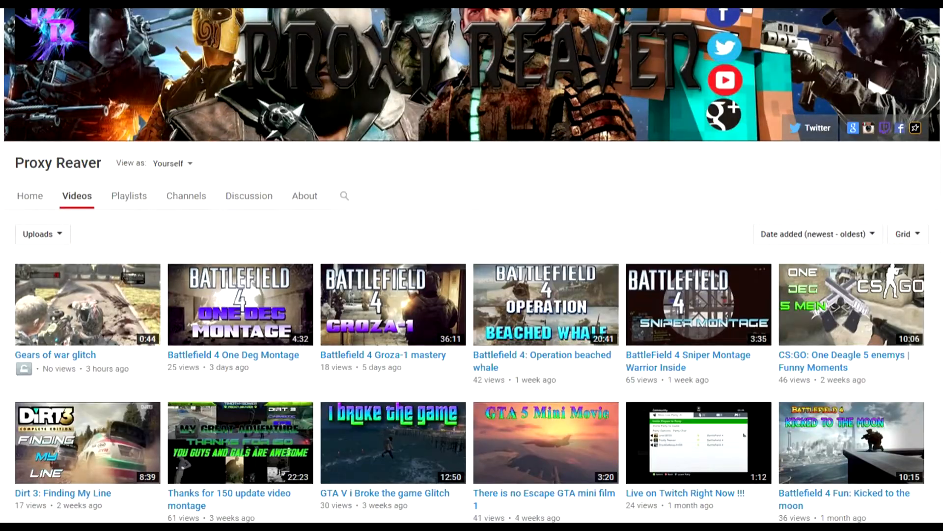
{"action": "scroll", "scroll_direction": "down", "scroll_amount": 3}
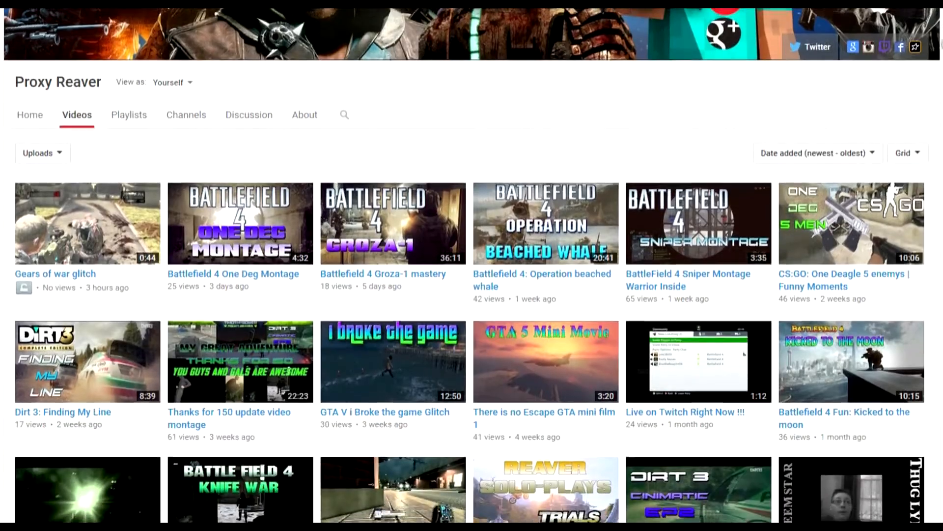
{"action": "scroll", "scroll_direction": "down", "scroll_amount": 3}
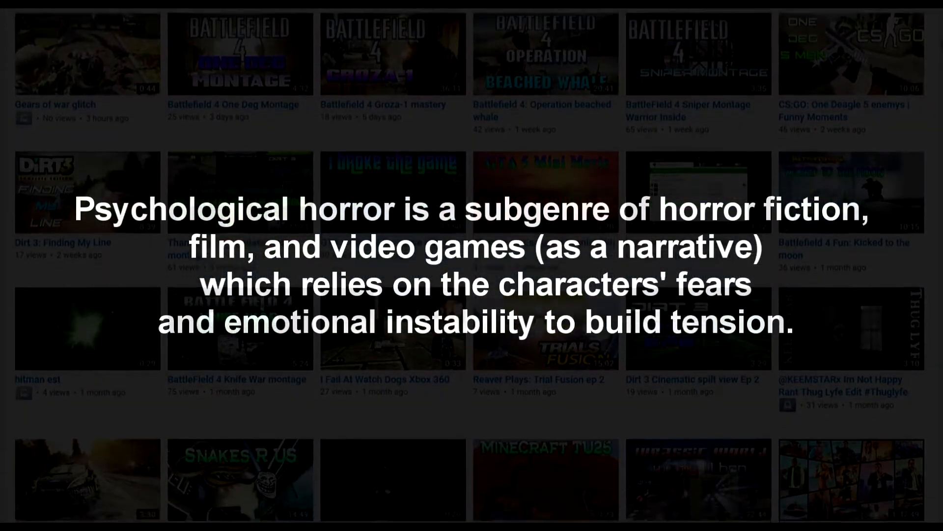
{"action": "scroll", "scroll_direction": "down", "scroll_amount": 3}
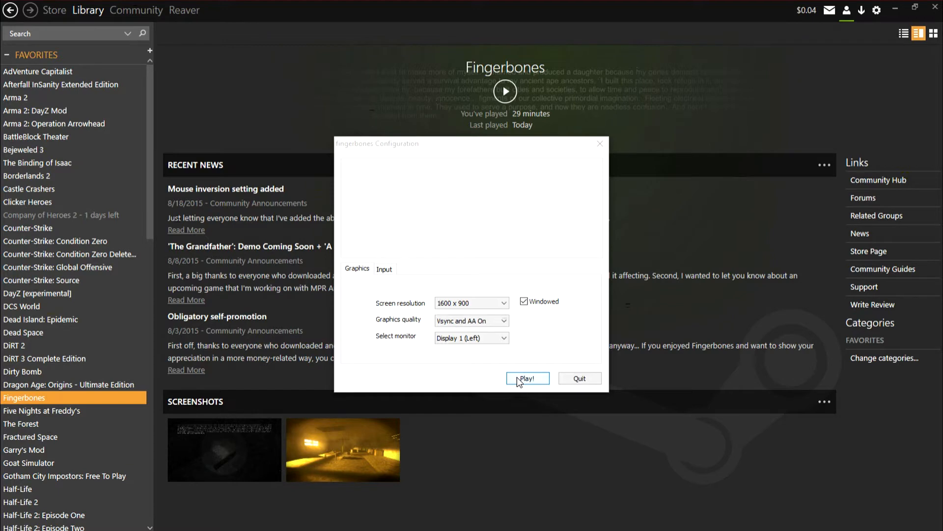
{"action": "left_click", "coordinate": [528, 377]}
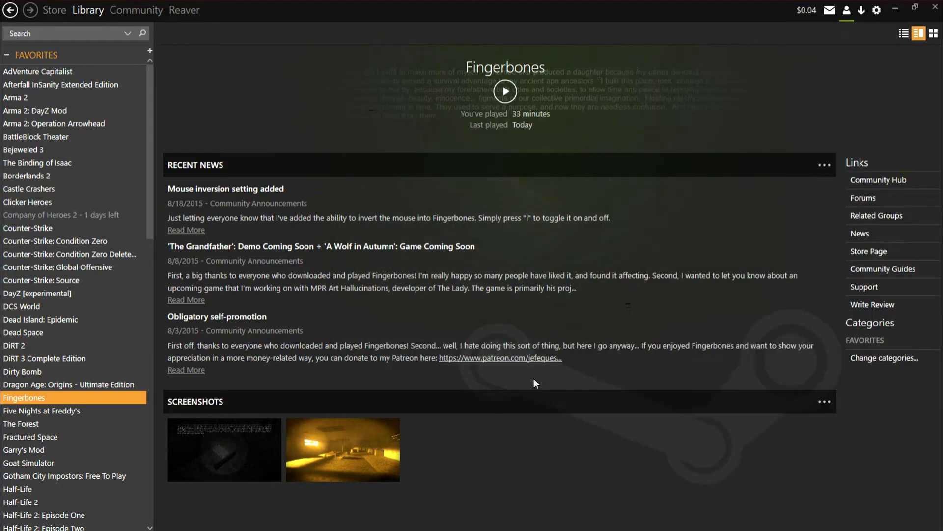
{"action": "left_click", "coordinate": [505, 90]}
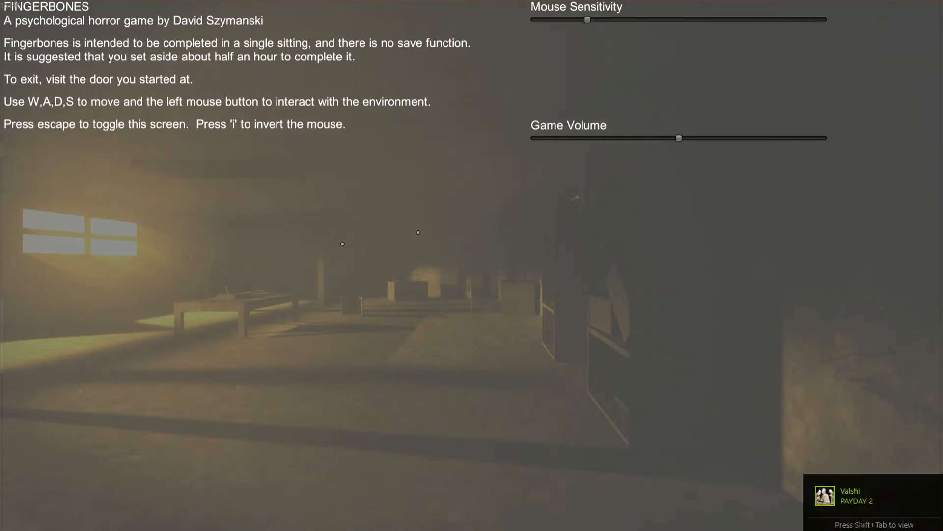
Step: Lower the mouse sensitivity in the game settings overlay
{"action": "key", "text": "escape"}
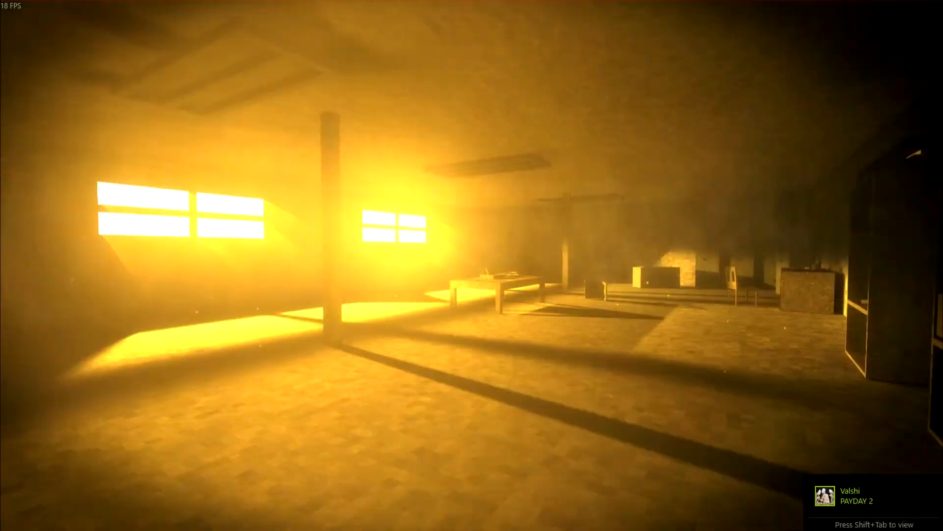
{"action": "key", "text": "escape"}
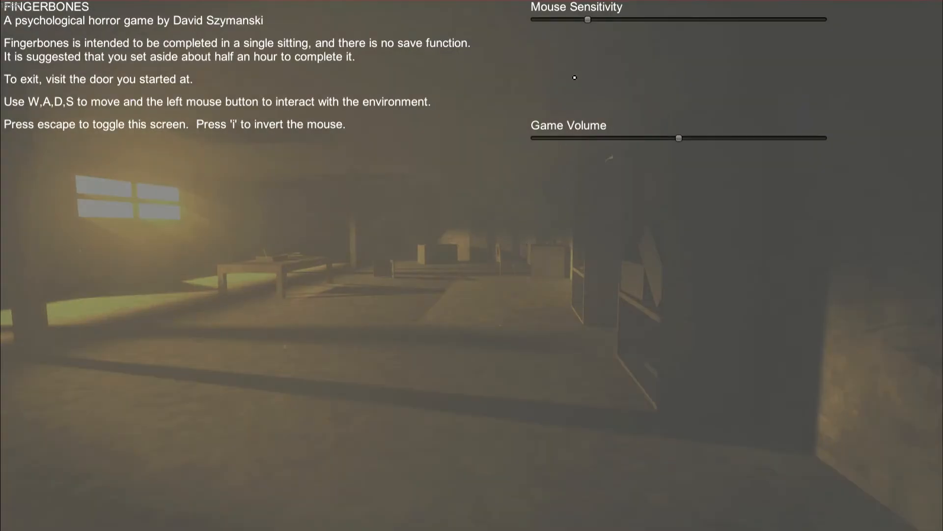
{"action": "left_click_drag", "start_coordinate": [589, 19], "coordinate": [558, 19]}
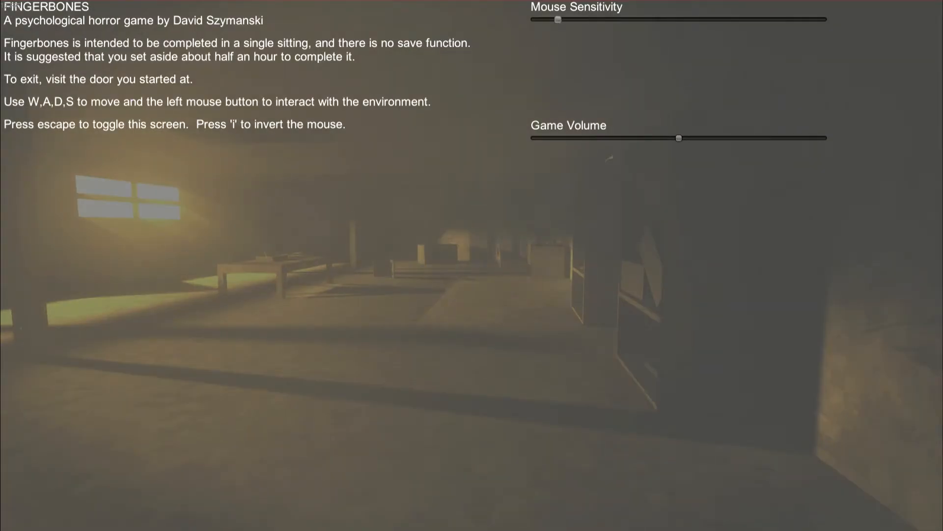
{"action": "key", "text": "escape"}
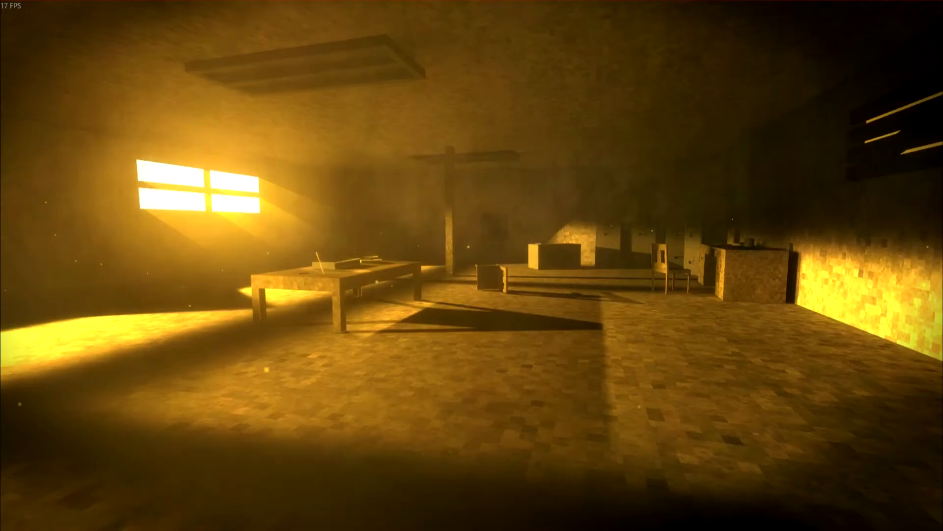
Step: Drag the Game Volume slider nearly to the left, then resume playing
{"action": "key", "text": "escape"}
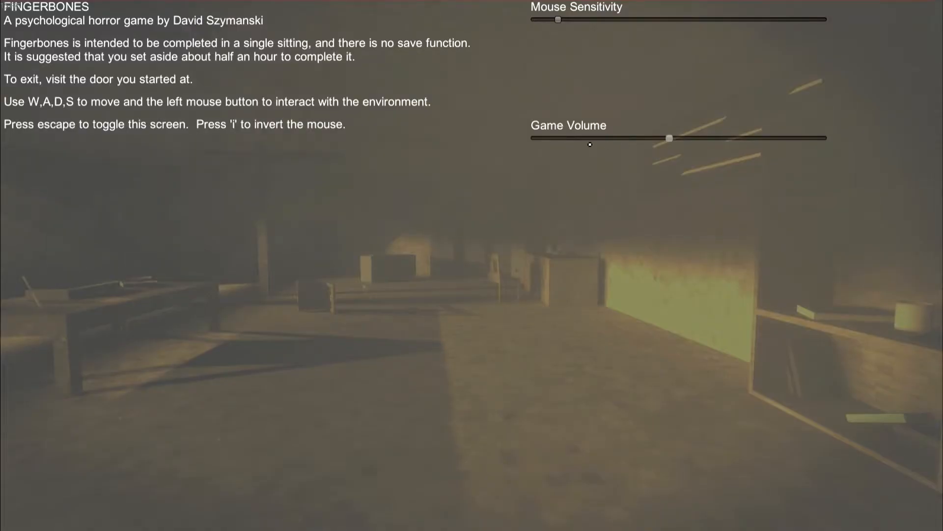
{"action": "left_click_drag", "start_coordinate": [669, 137], "coordinate": [539, 137]}
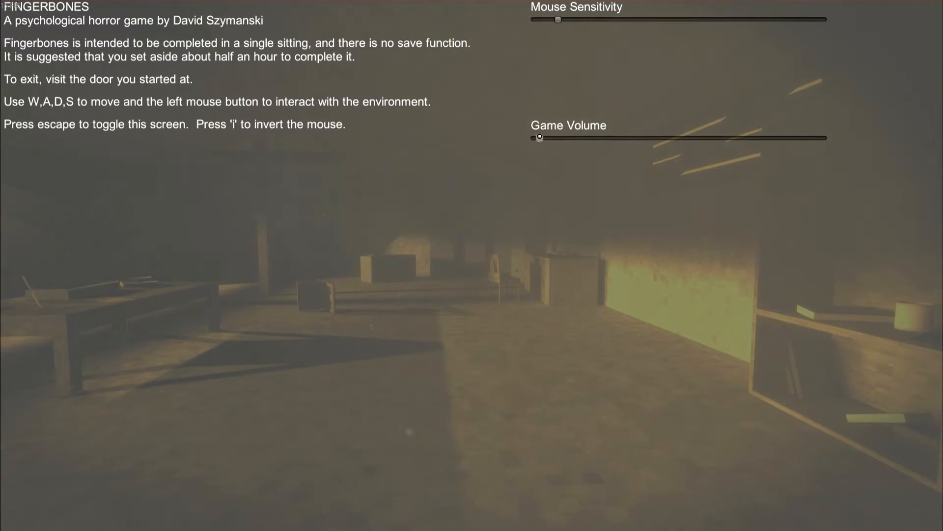
{"action": "key", "text": "escape"}
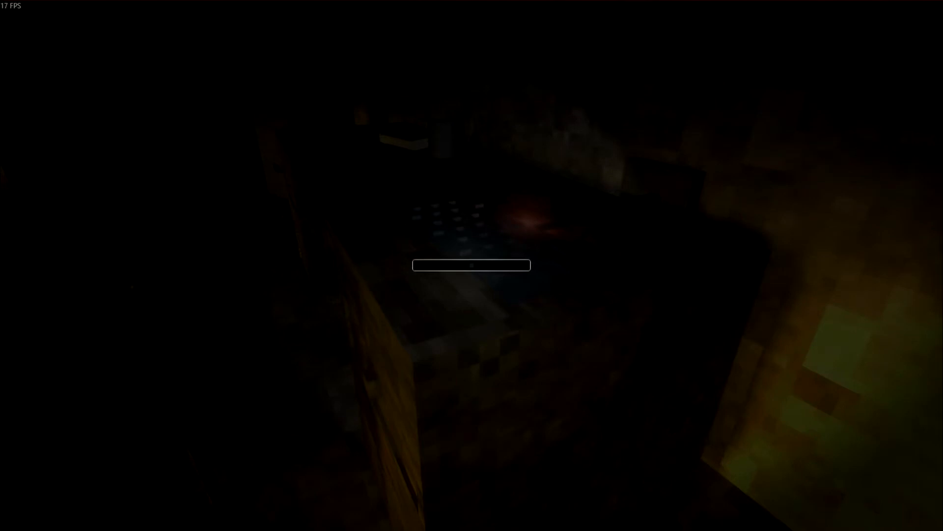
{"action": "mouse_move", "coordinate": [472, 266]}
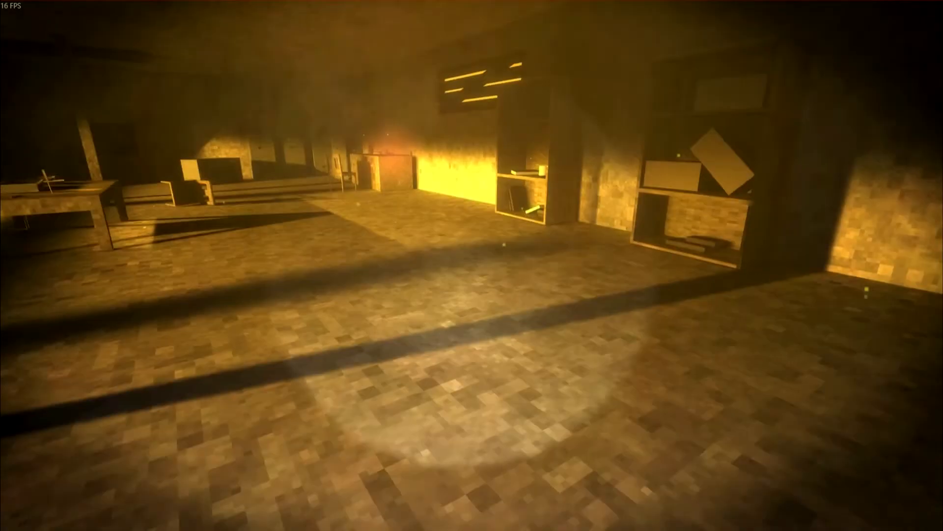
{"action": "mouse_move", "coordinate": [472, 266]}
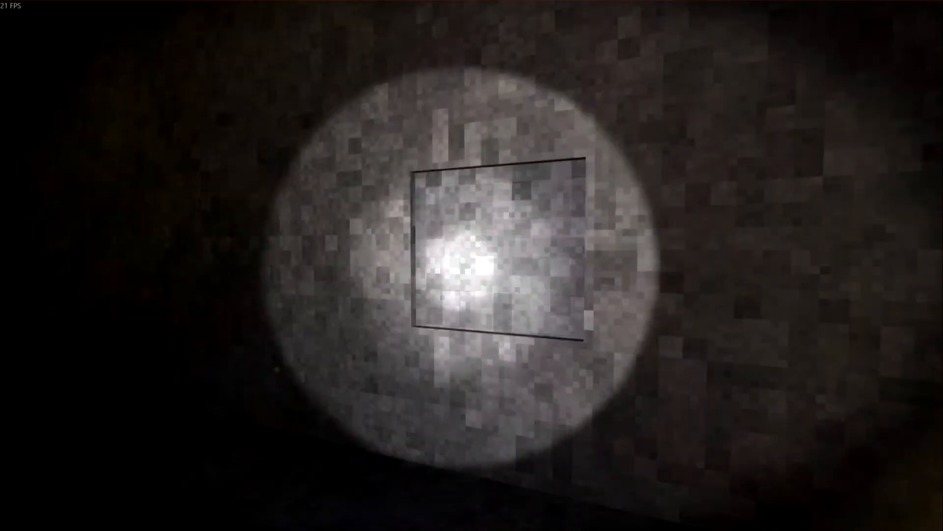
{"action": "mouse_move", "coordinate": [472, 265]}
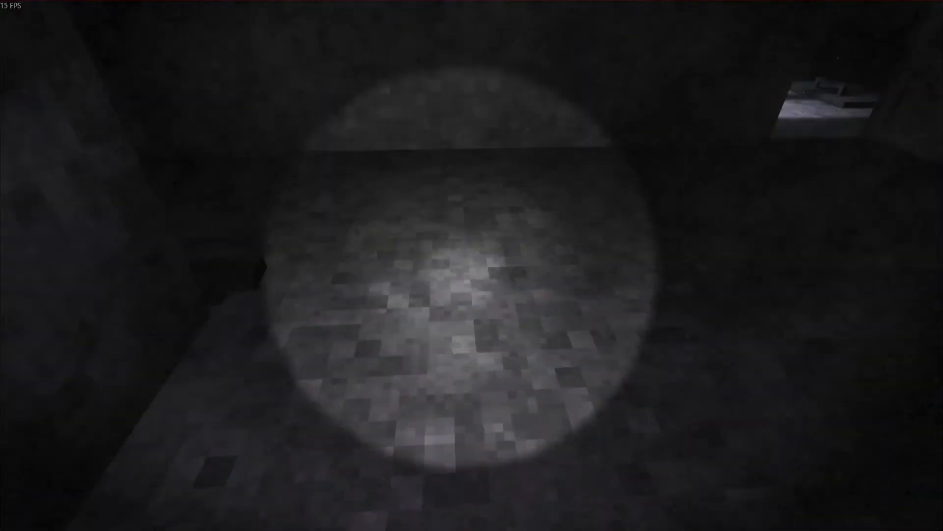
{"action": "mouse_move", "coordinate": [472, 266]}
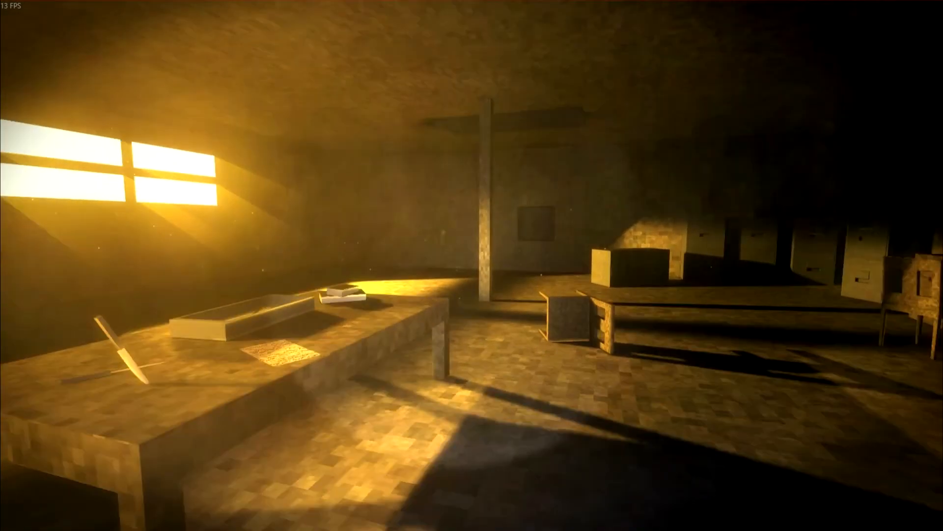
{"action": "mouse_move", "coordinate": [472, 266]}
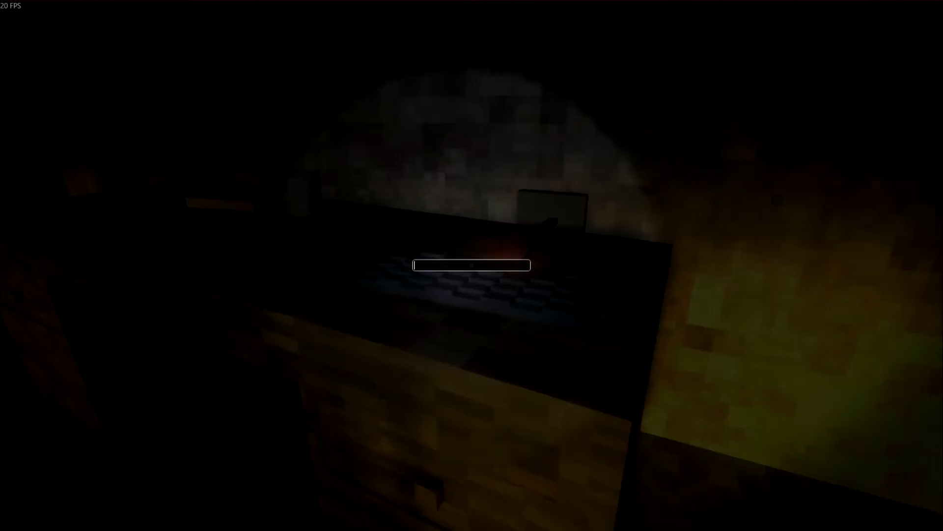
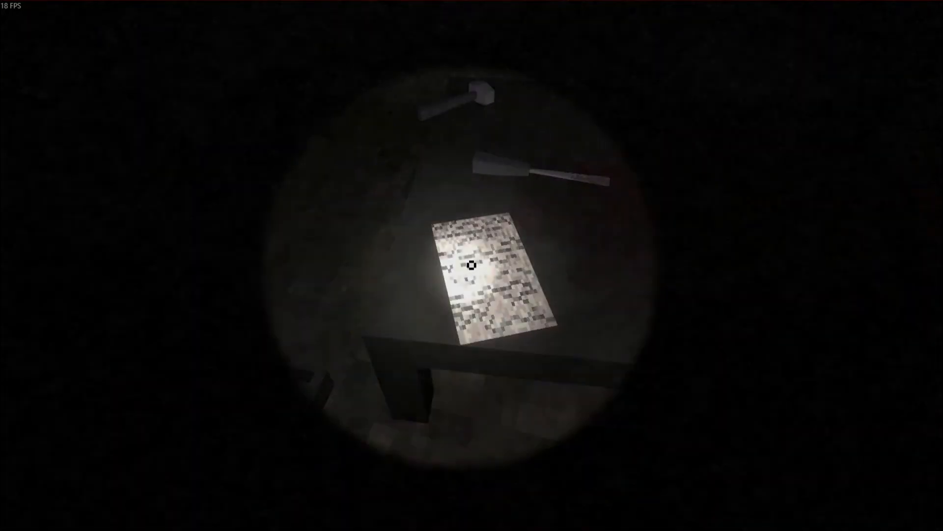
Step: Pick up the paper beside the hammer and chisel to read the diary page
{"action": "left_click", "coordinate": [472, 266]}
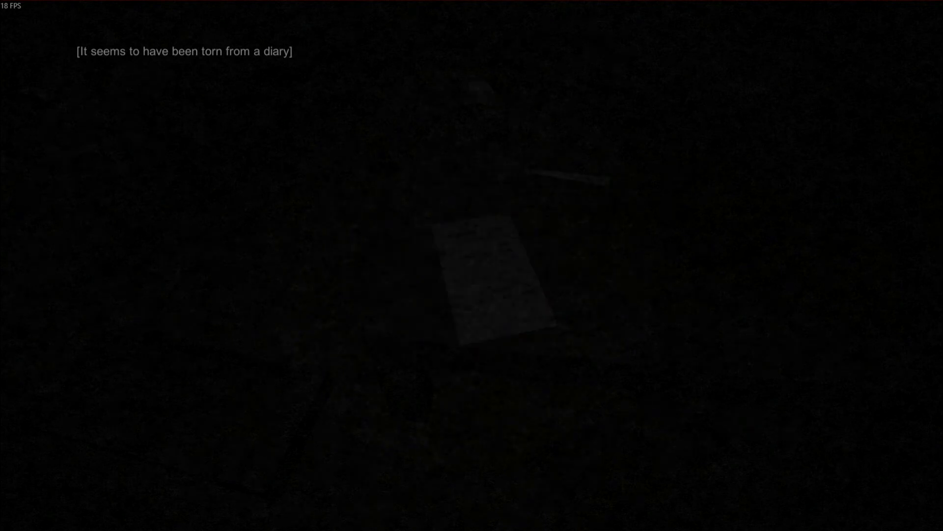